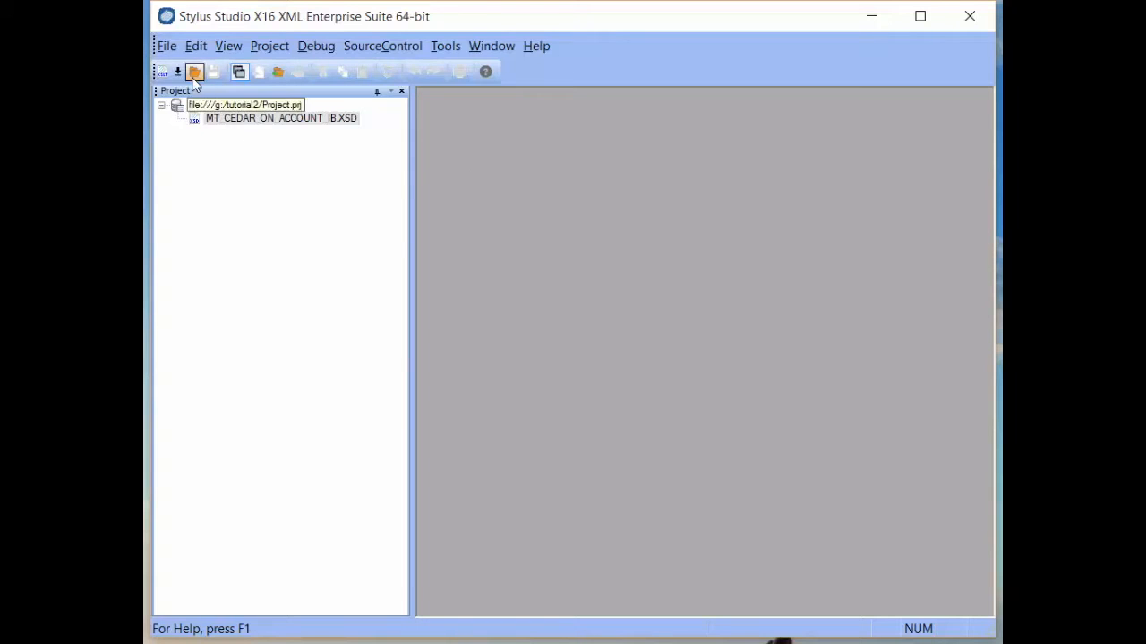
Create a new XSLT Stylesheet document from the New document list.
{"action": "left_click", "coordinate": [168, 72]}
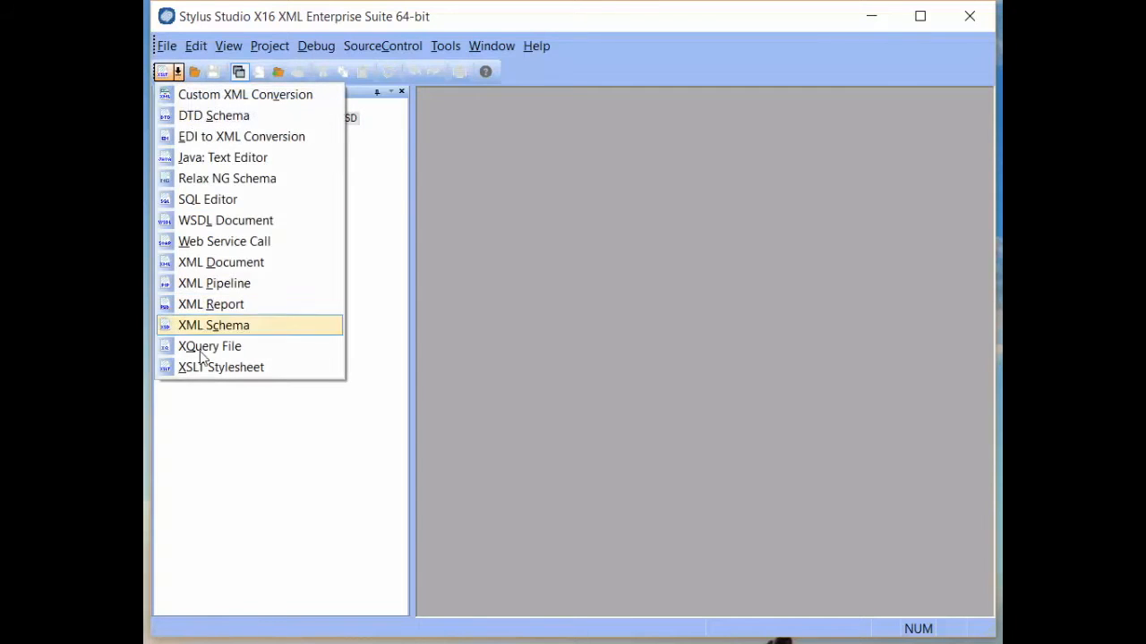
{"action": "left_click", "coordinate": [222, 367]}
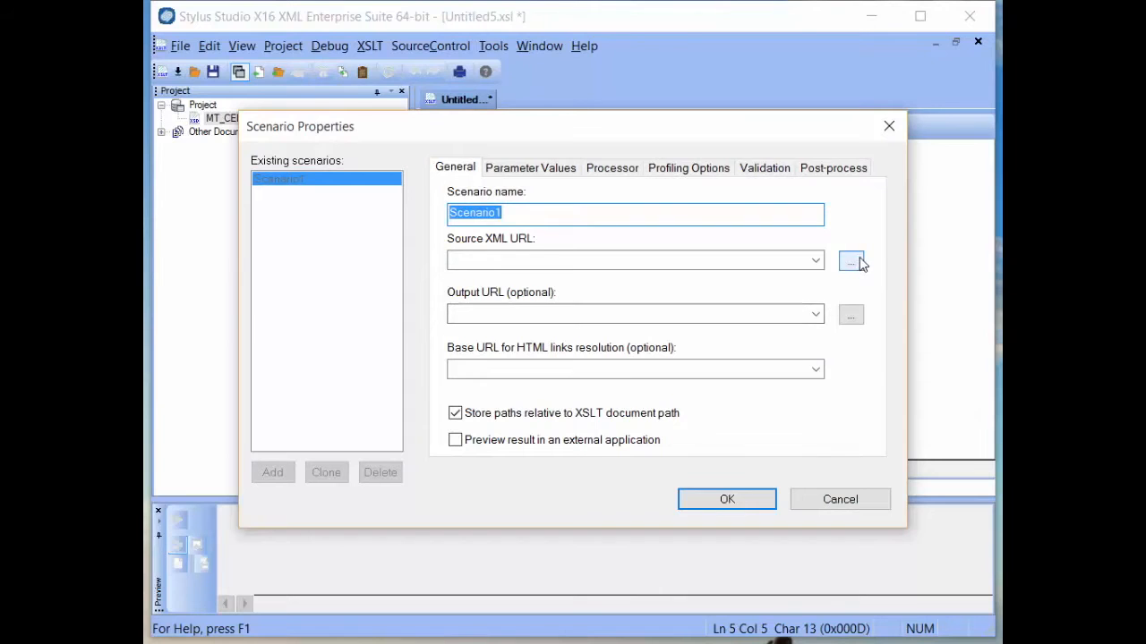
Select the On Account .txt file as Source XML URL, opened through an XML converter.
{"action": "left_click", "coordinate": [850, 261]}
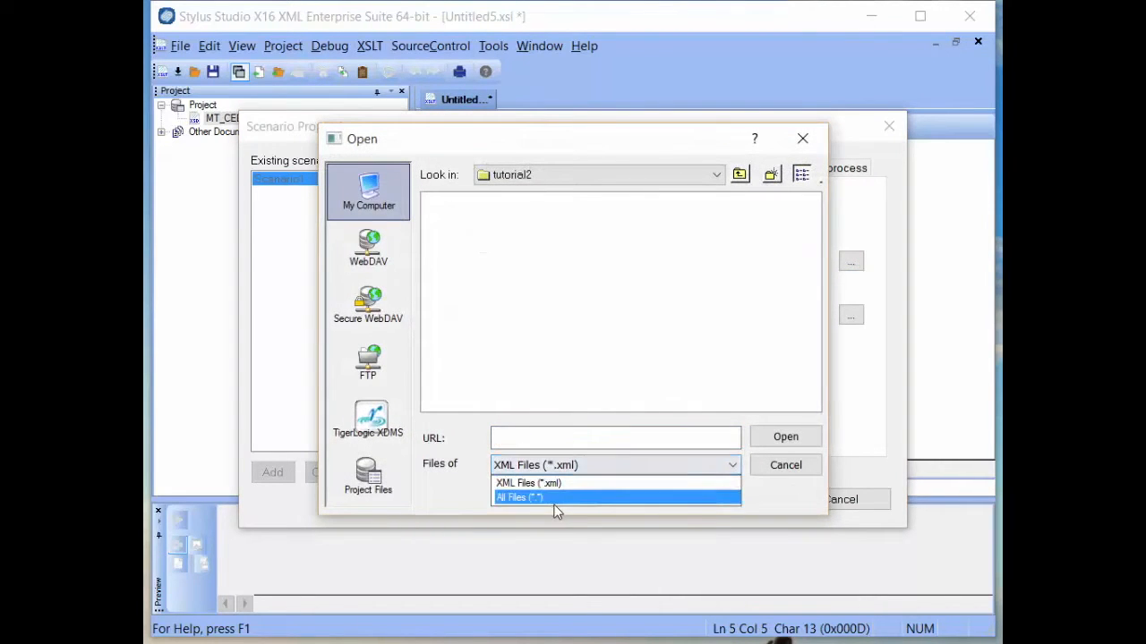
{"action": "left_click", "coordinate": [519, 497]}
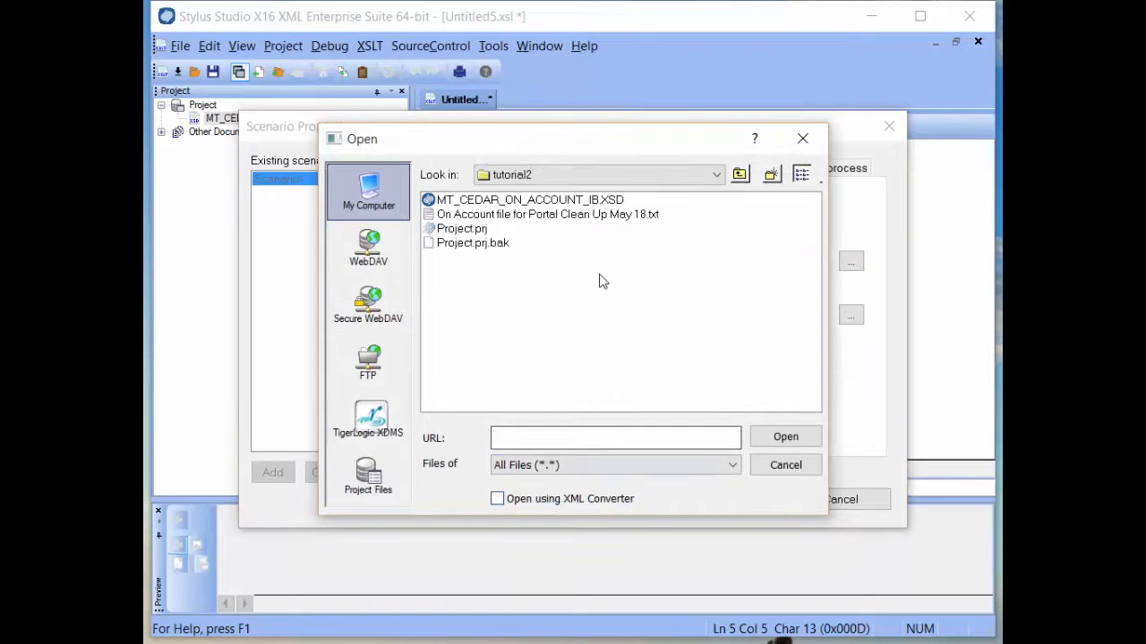
{"action": "left_click", "coordinate": [548, 215]}
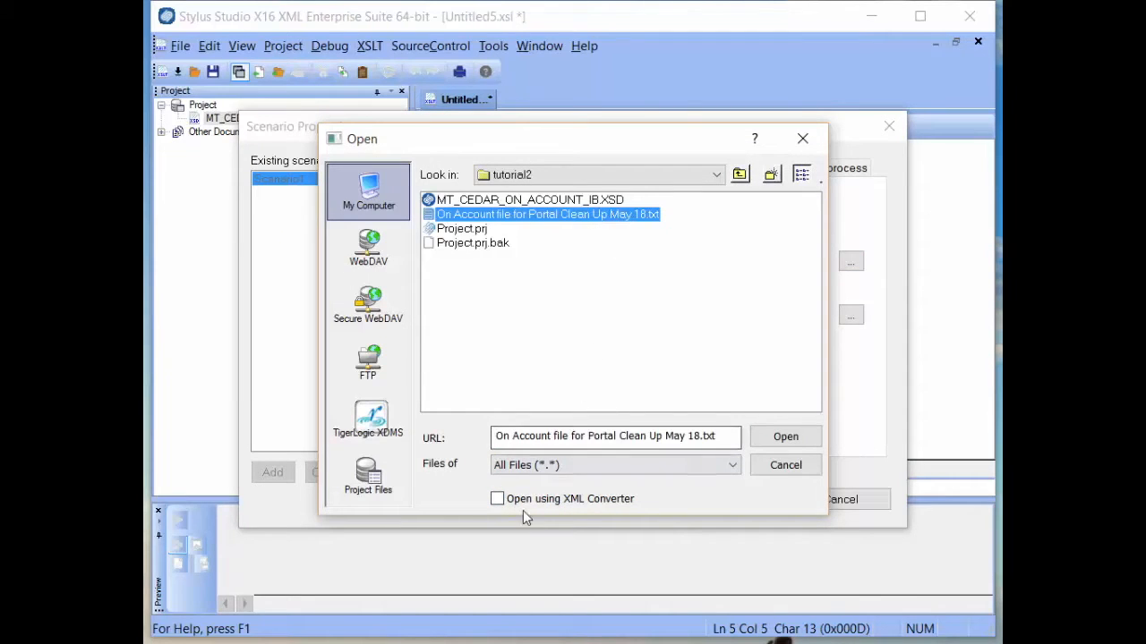
{"action": "left_click", "coordinate": [498, 498]}
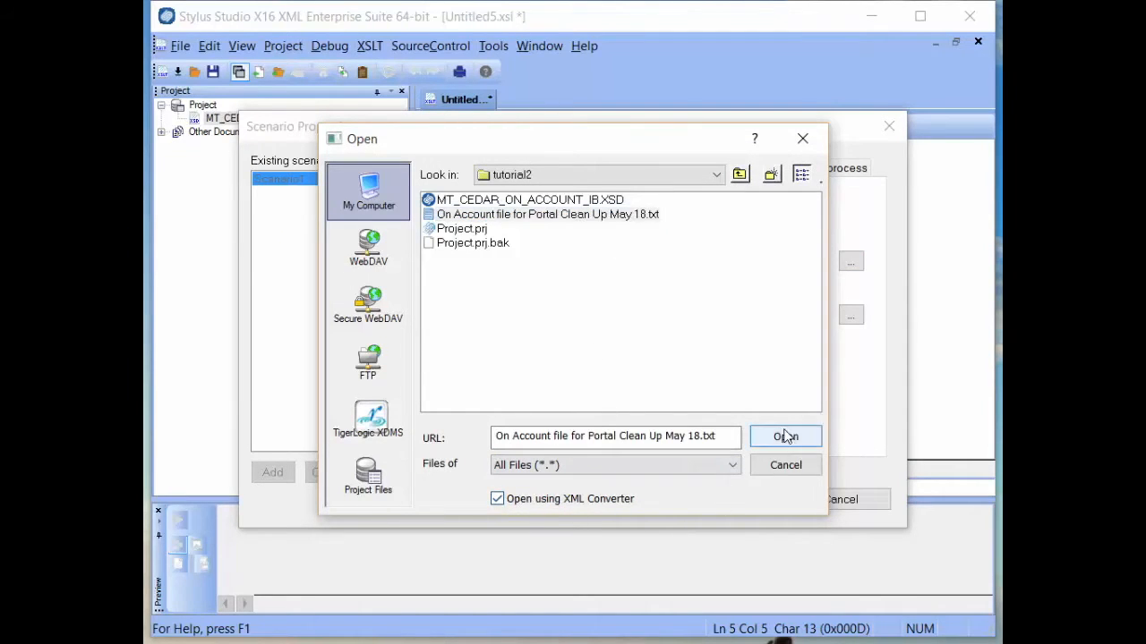
{"action": "left_click", "coordinate": [784, 437]}
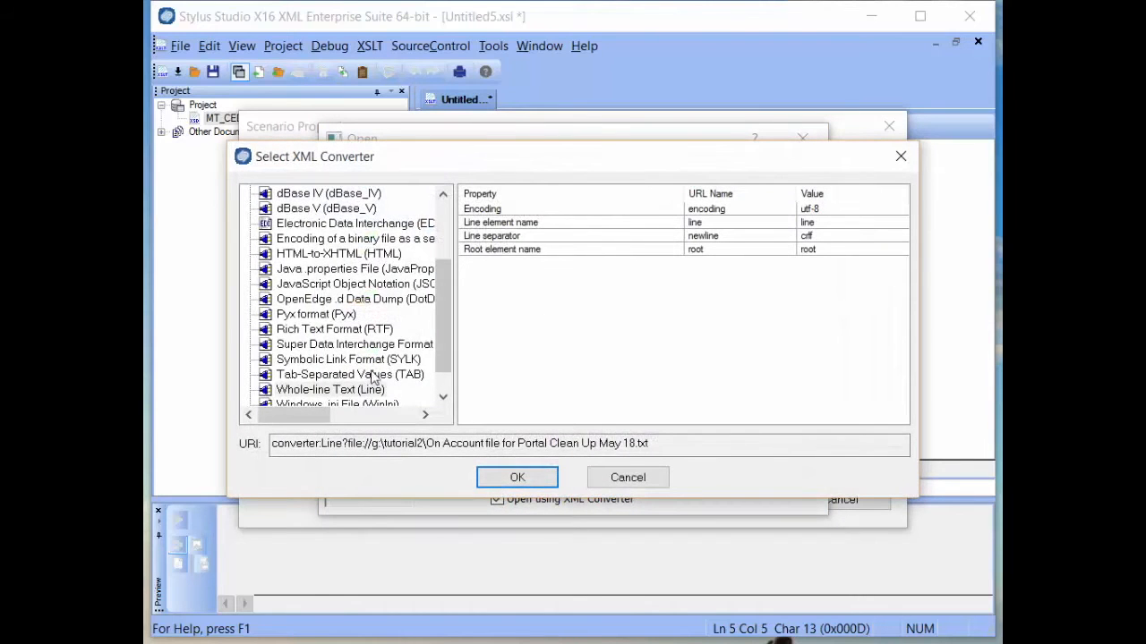
Use the Tab-Separated Values converter with the first row as field names.
{"action": "left_click", "coordinate": [351, 374]}
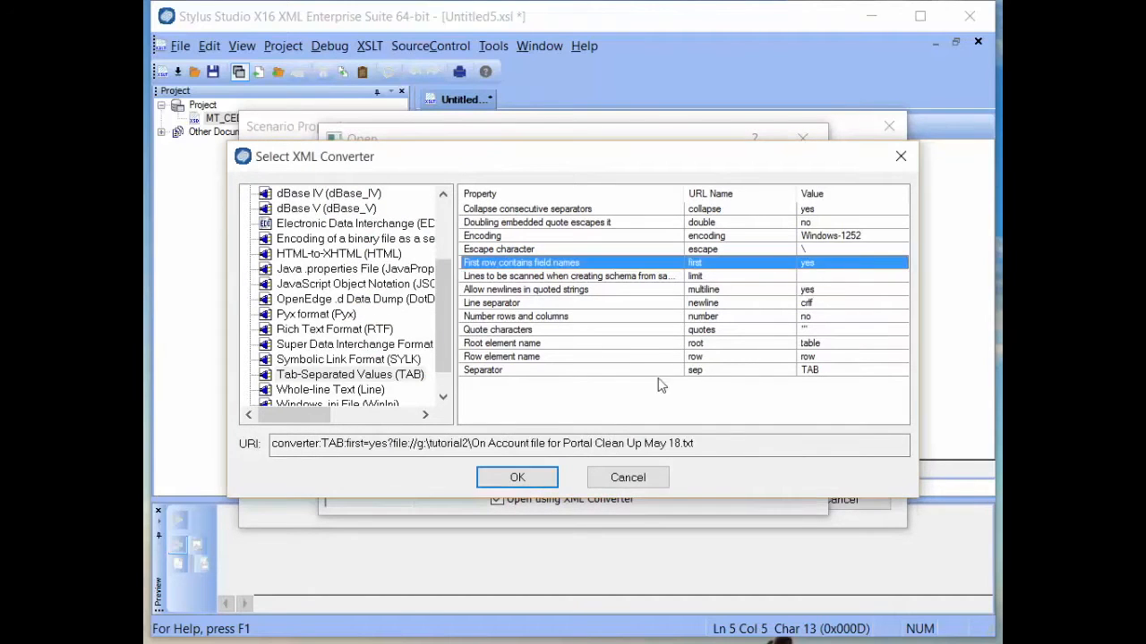
{"action": "left_click", "coordinate": [516, 476]}
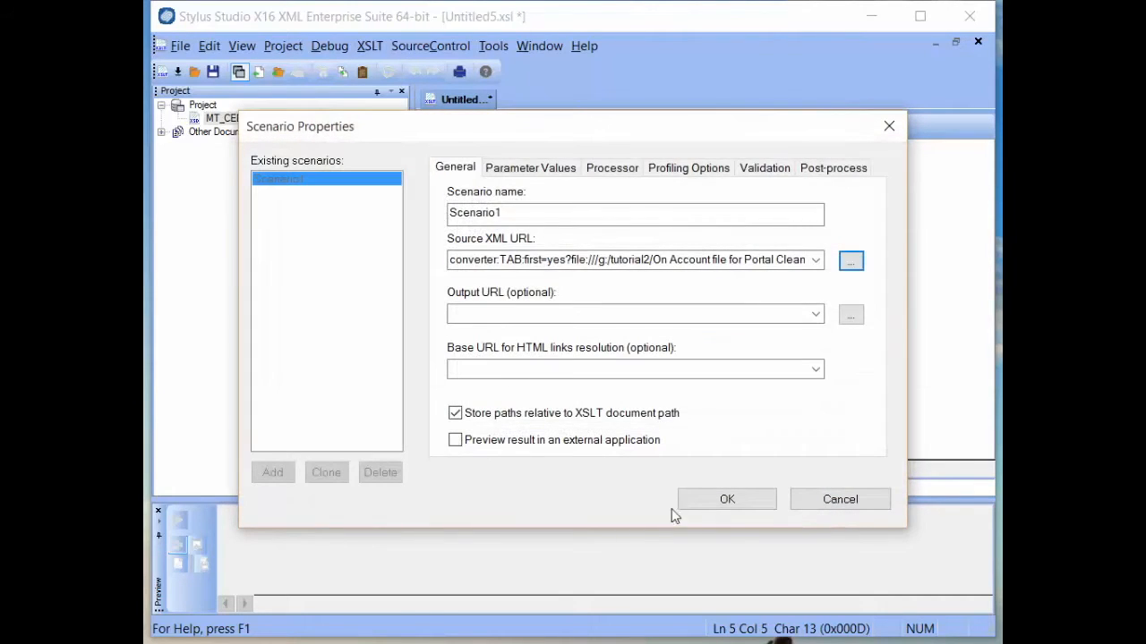
Confirm the scenario, set stylesheet version 2.0 and show the Mapper view.
{"action": "left_click", "coordinate": [727, 499]}
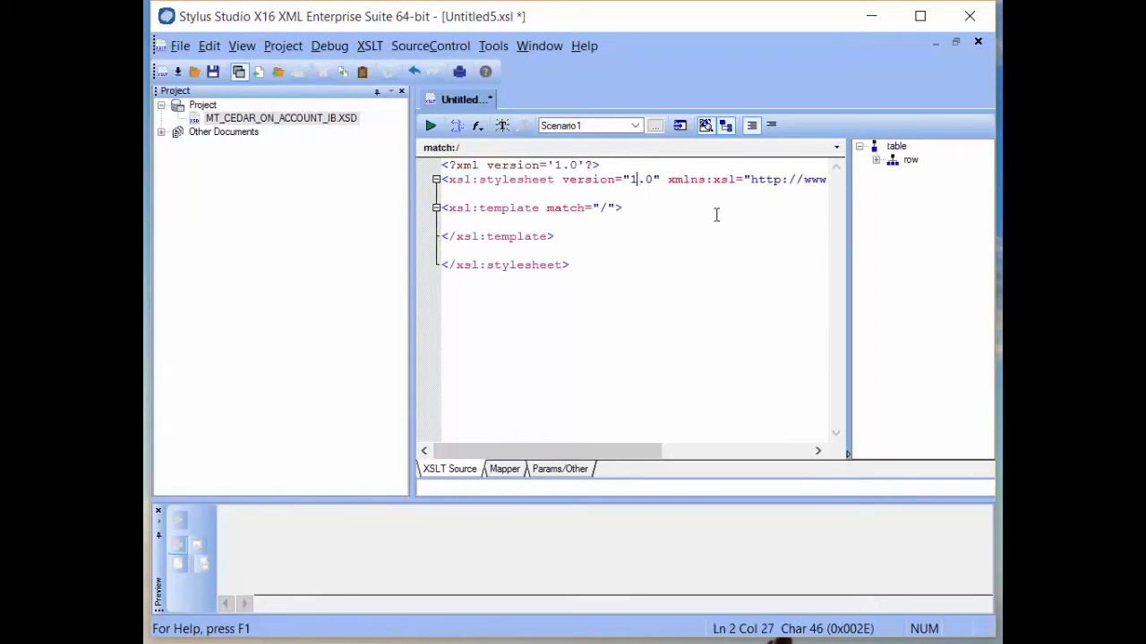
{"action": "mouse_move", "coordinate": [739, 220]}
{"action": "type", "text": "2"}
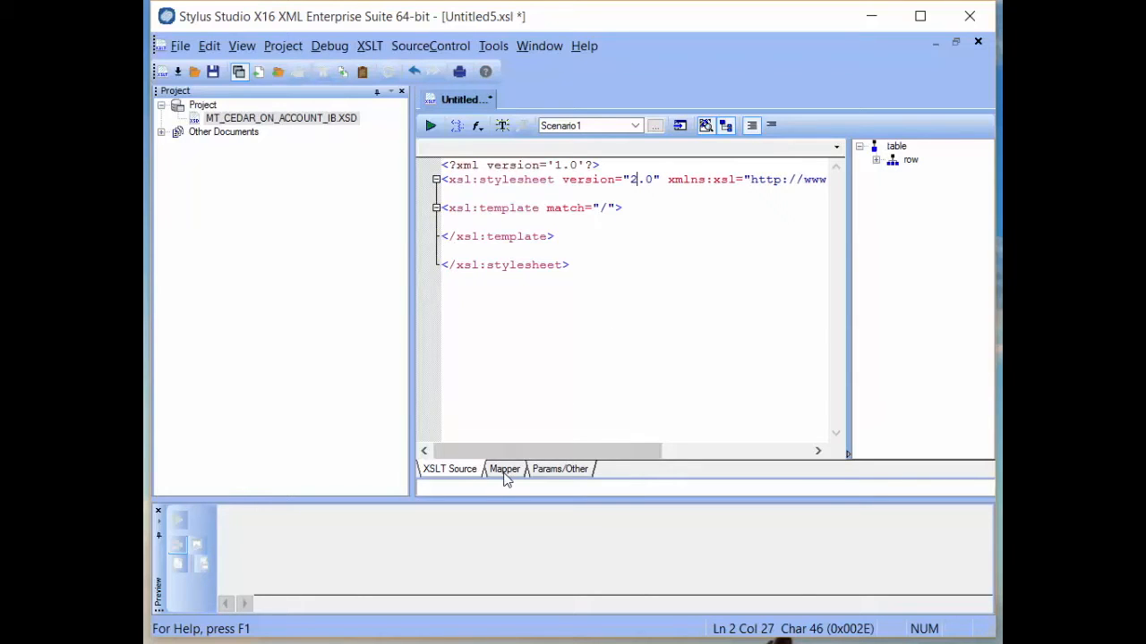
{"action": "left_click", "coordinate": [505, 469]}
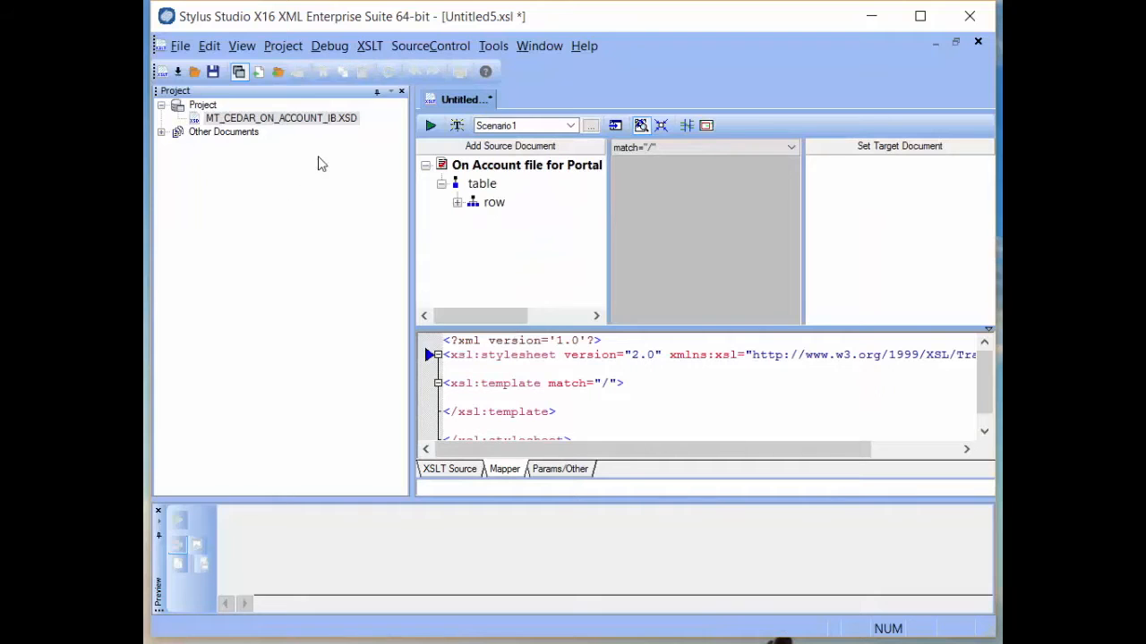
Set the Cedar On Account schema as target and feed row into an xsl:for-each-group grouped by InvNumber.
{"action": "left_click", "coordinate": [280, 118]}
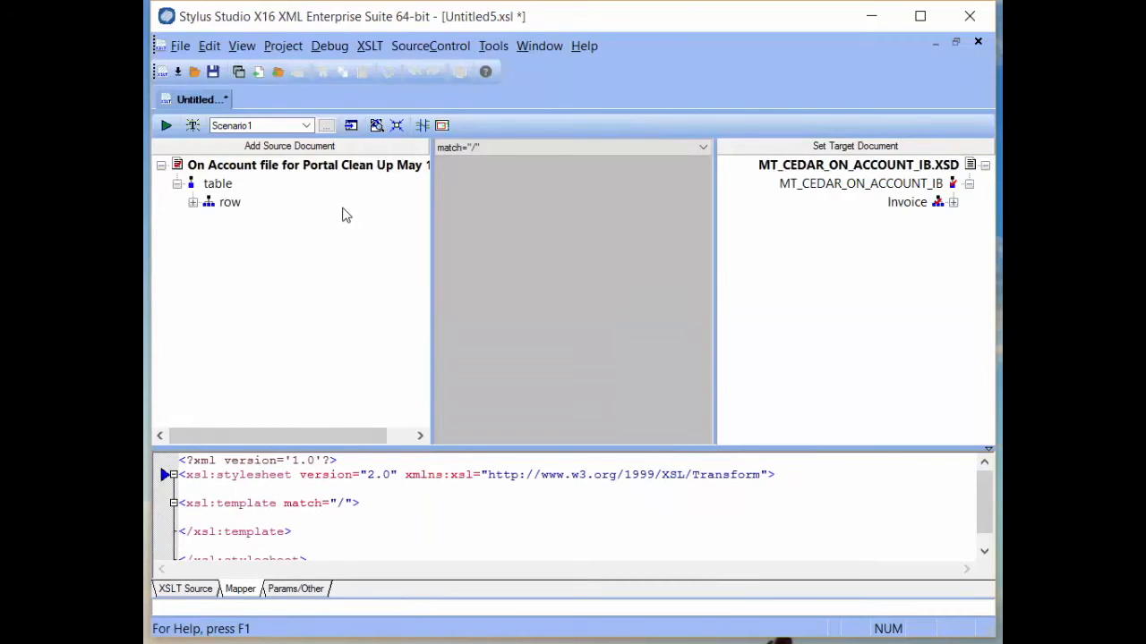
{"action": "right_click", "coordinate": [515, 195]}
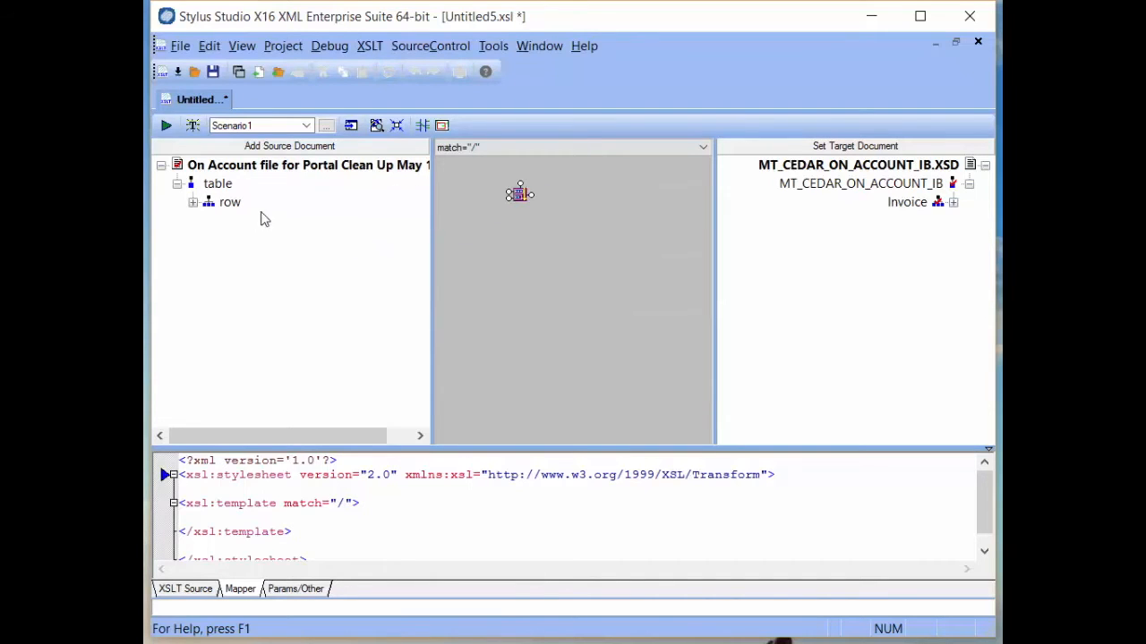
{"action": "left_click_drag", "start_coordinate": [247, 201], "coordinate": [492, 193]}
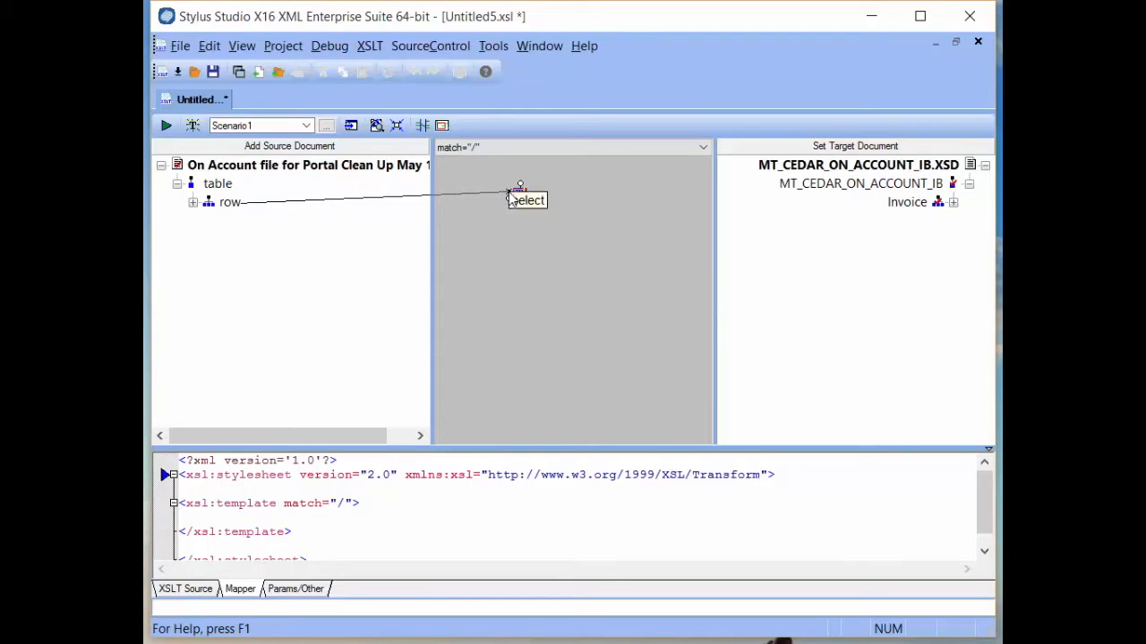
{"action": "left_click", "coordinate": [194, 200]}
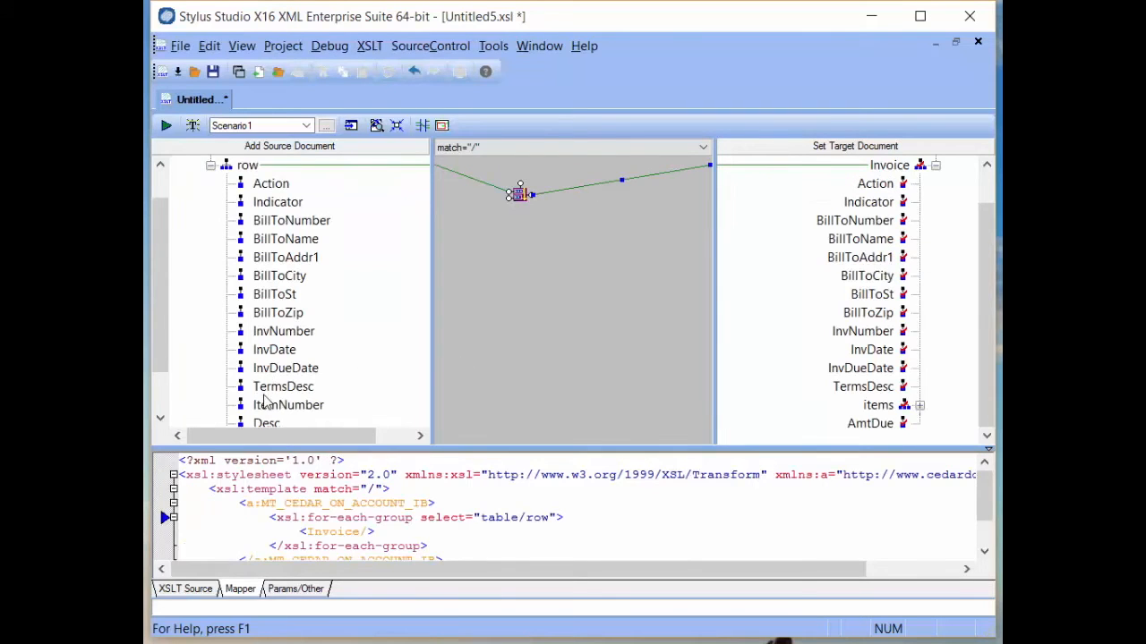
{"action": "mouse_move", "coordinate": [300, 340]}
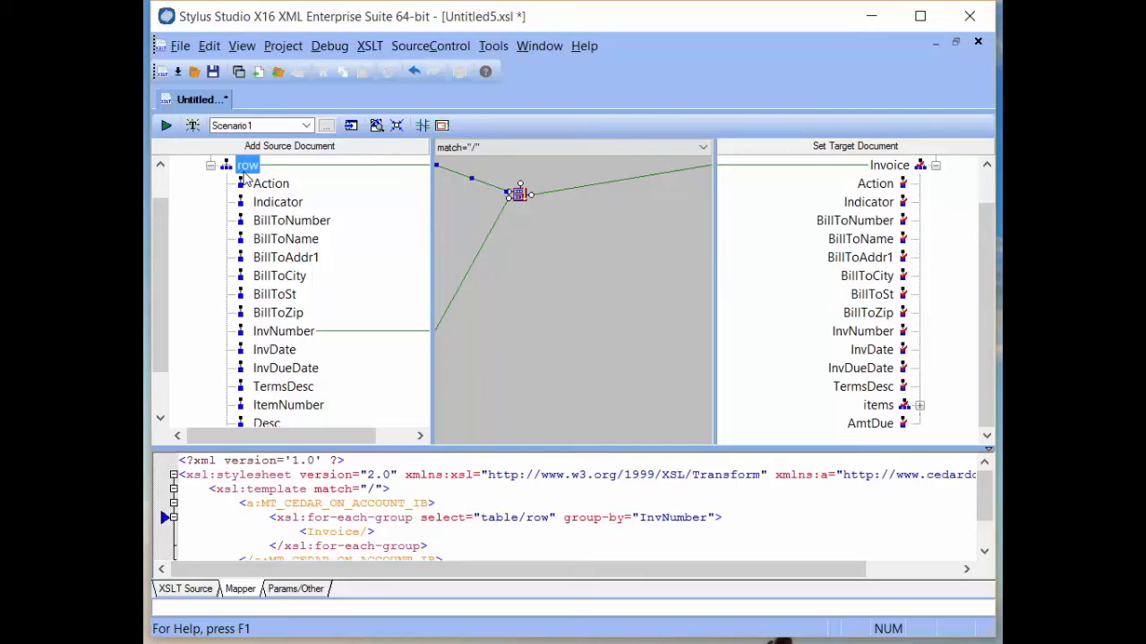
Show all mapping links from the row fragment and inspect the InvNumber link.
{"action": "right_click", "coordinate": [247, 165]}
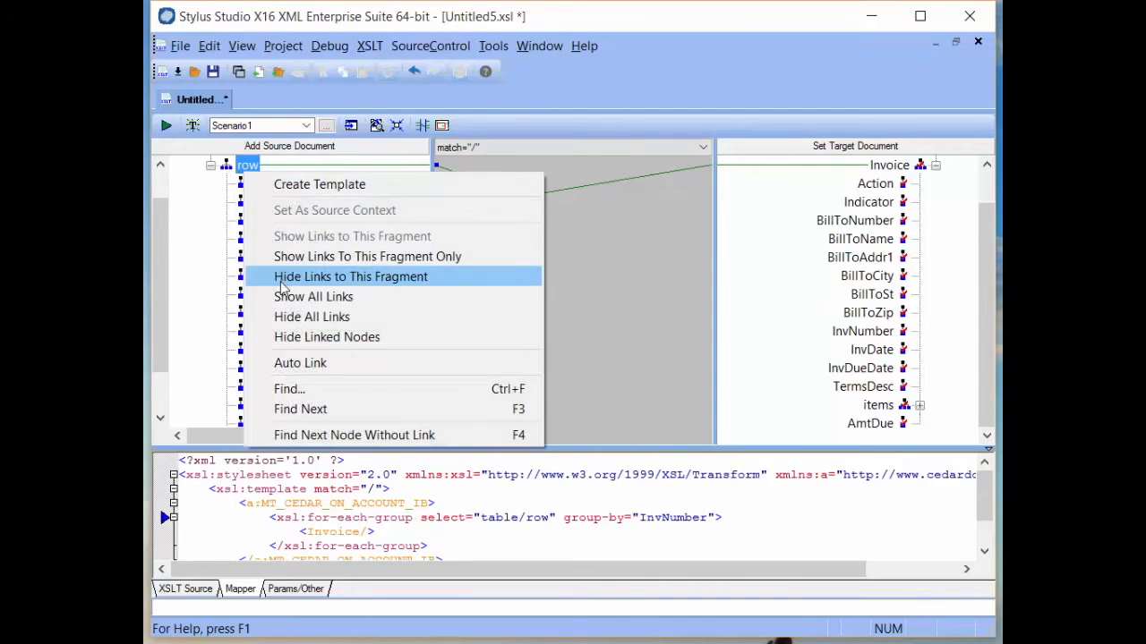
{"action": "left_click", "coordinate": [351, 276]}
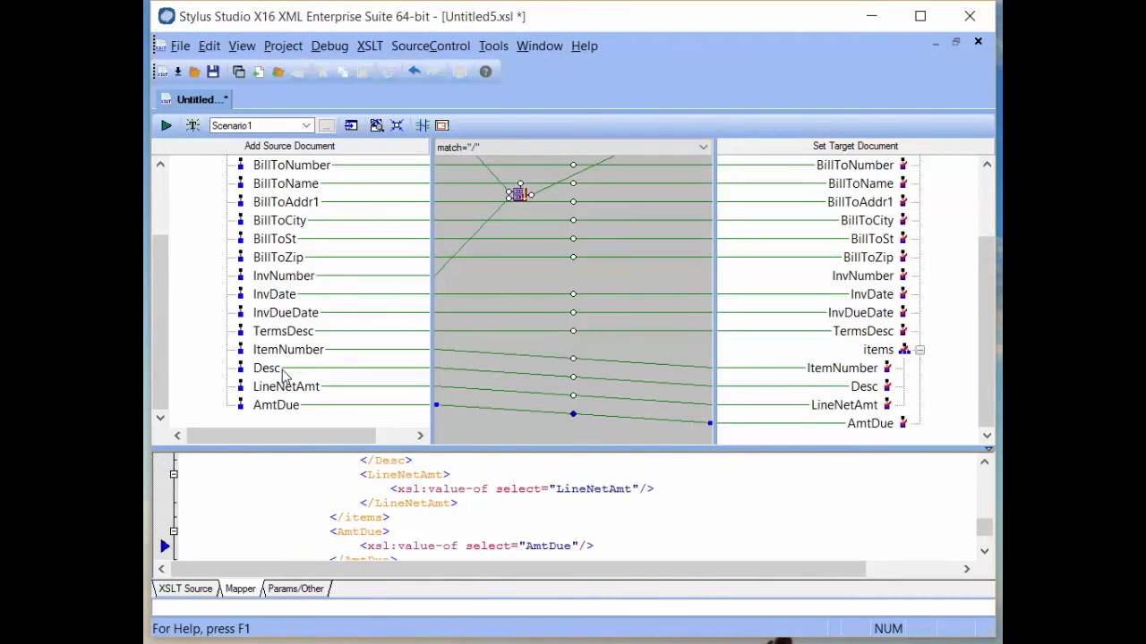
{"action": "left_click", "coordinate": [282, 276]}
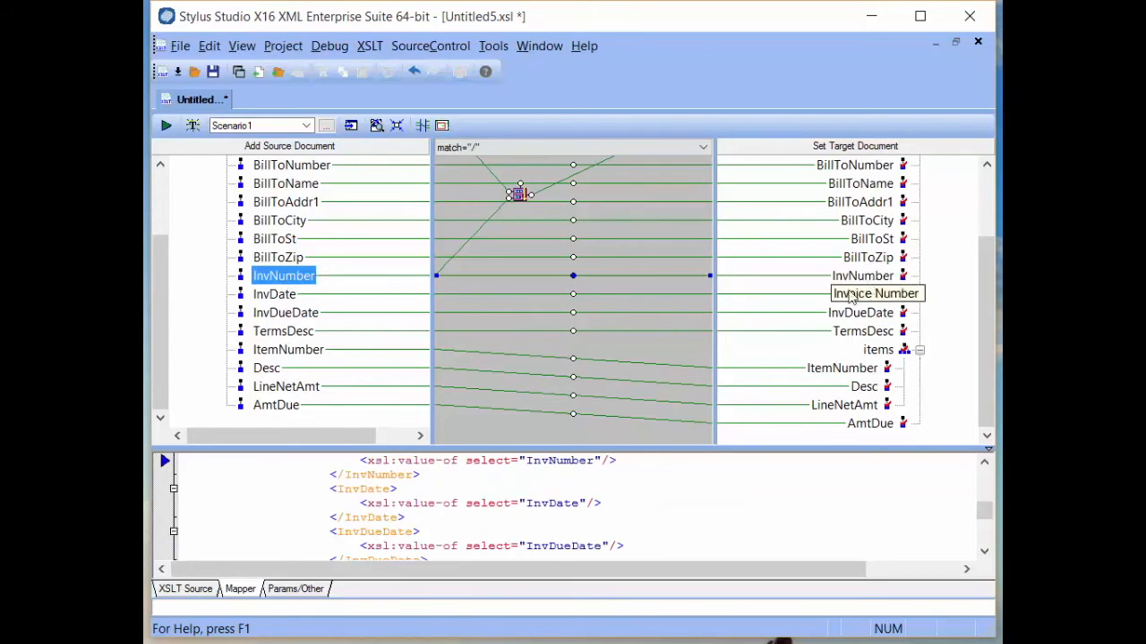
Add an xsl:for-each connected to items with select value current-group().
{"action": "right_click", "coordinate": [645, 347]}
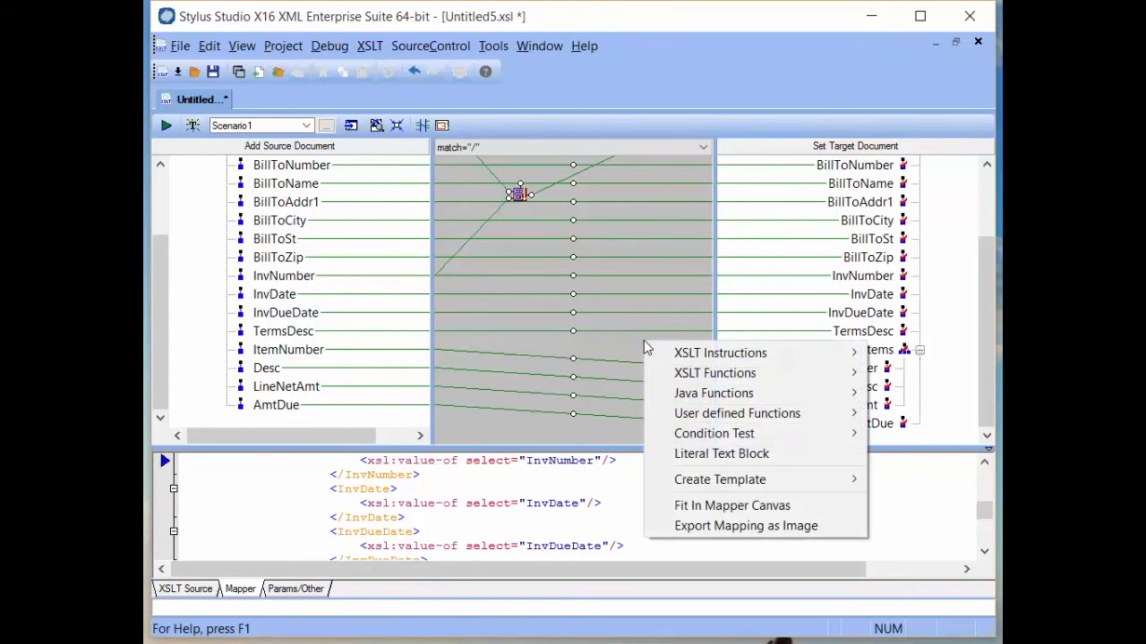
{"action": "mouse_move", "coordinate": [720, 353]}
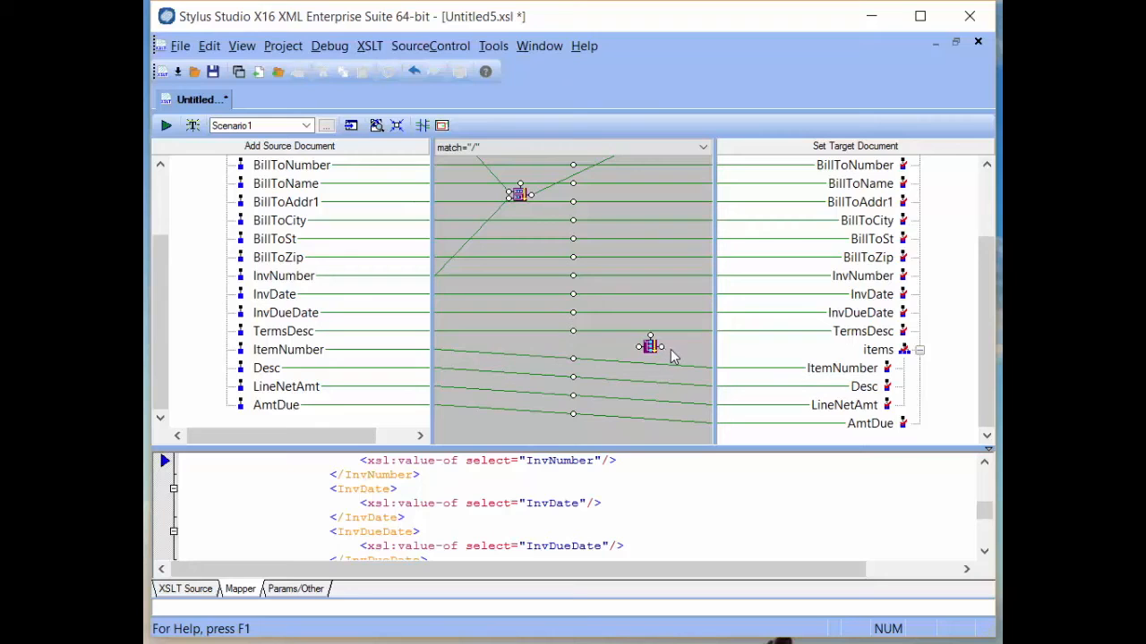
{"action": "left_click_drag", "start_coordinate": [648, 348], "coordinate": [877, 349]}
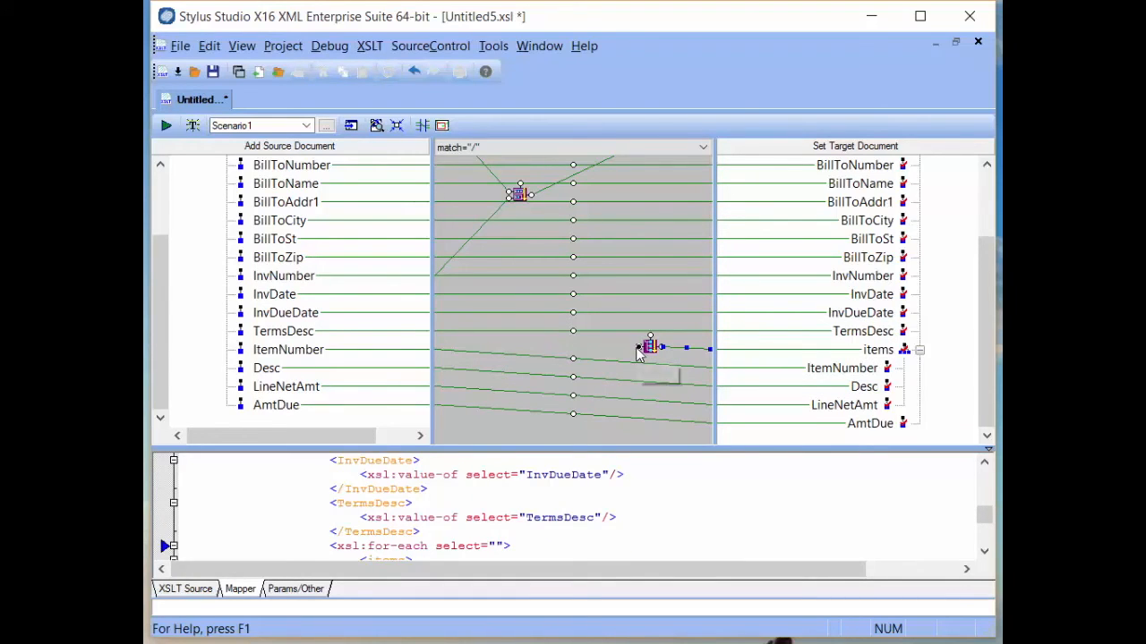
{"action": "type", "text": "current"}
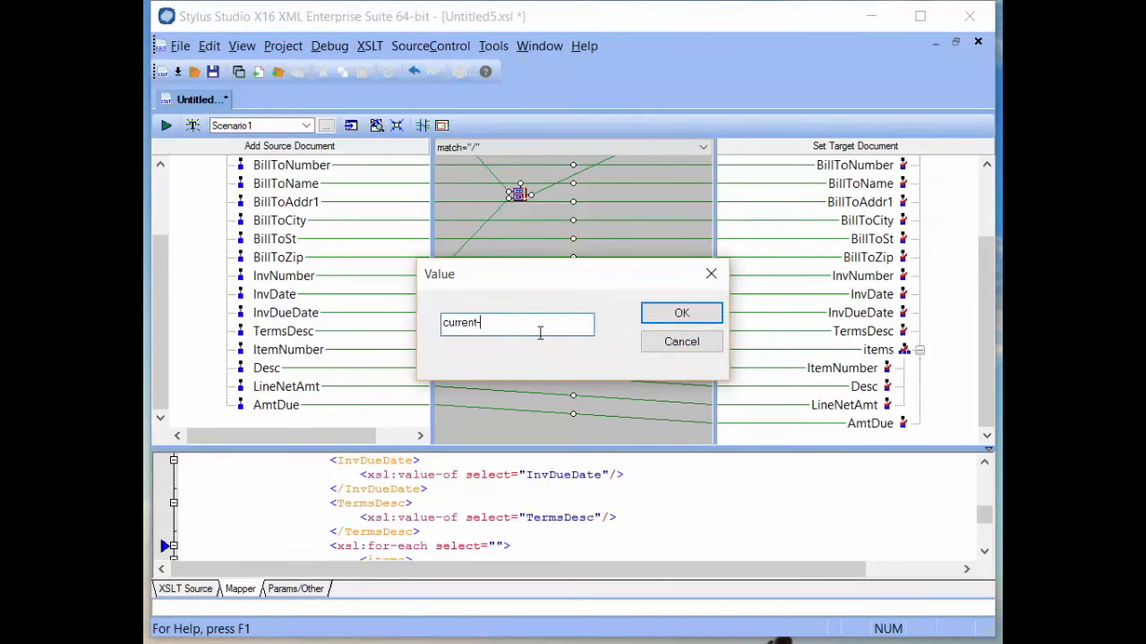
{"action": "type", "text": "-group("}
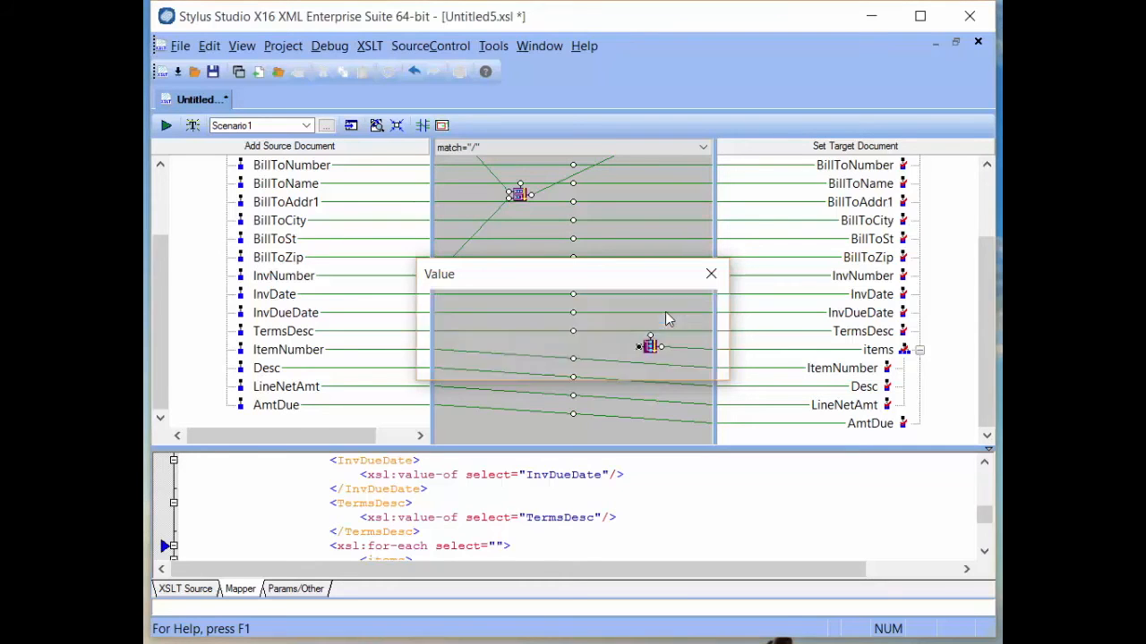
Enable Validate stylesheet result in the scenario against MT_CEDAR_ON_ACCOUNT_IB.XSD.
{"action": "left_click", "coordinate": [711, 274]}
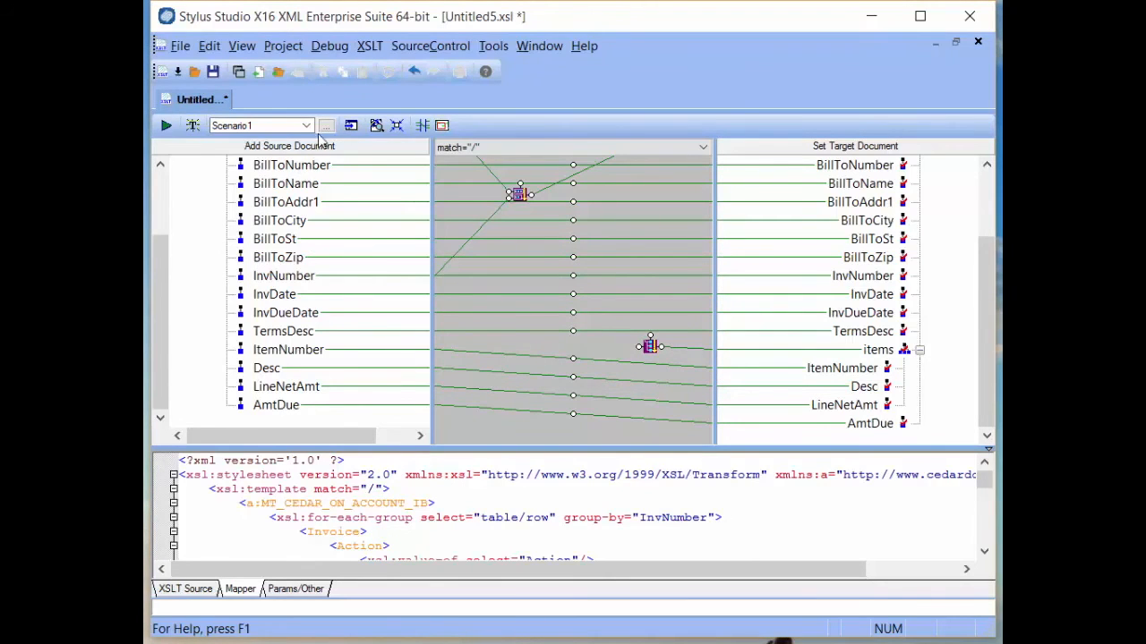
{"action": "left_click", "coordinate": [326, 125]}
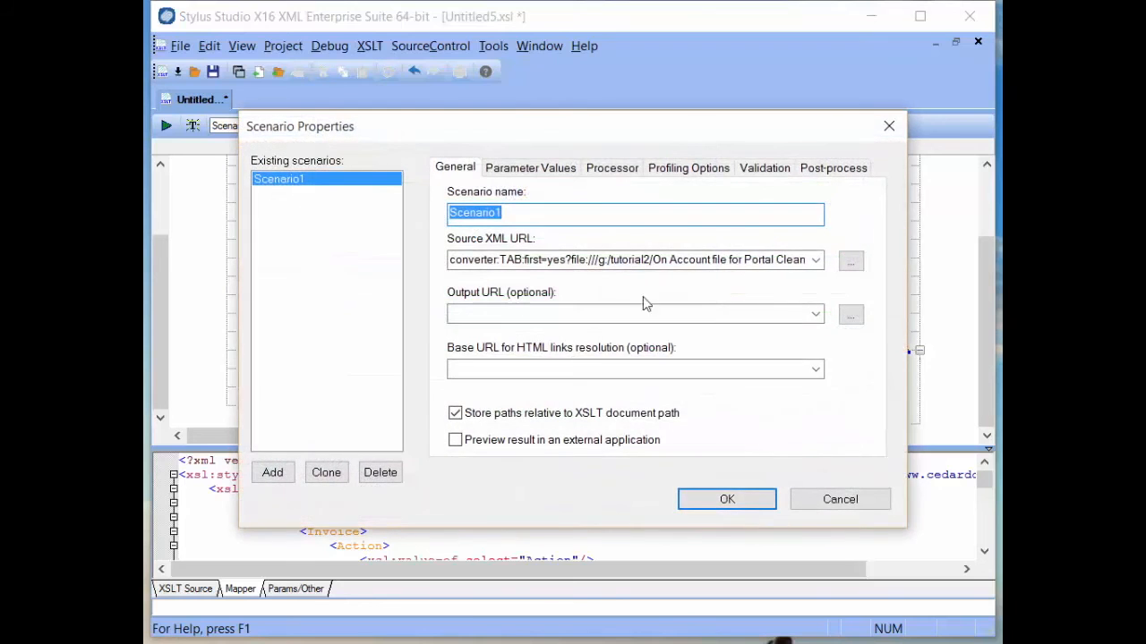
{"action": "left_click", "coordinate": [764, 168]}
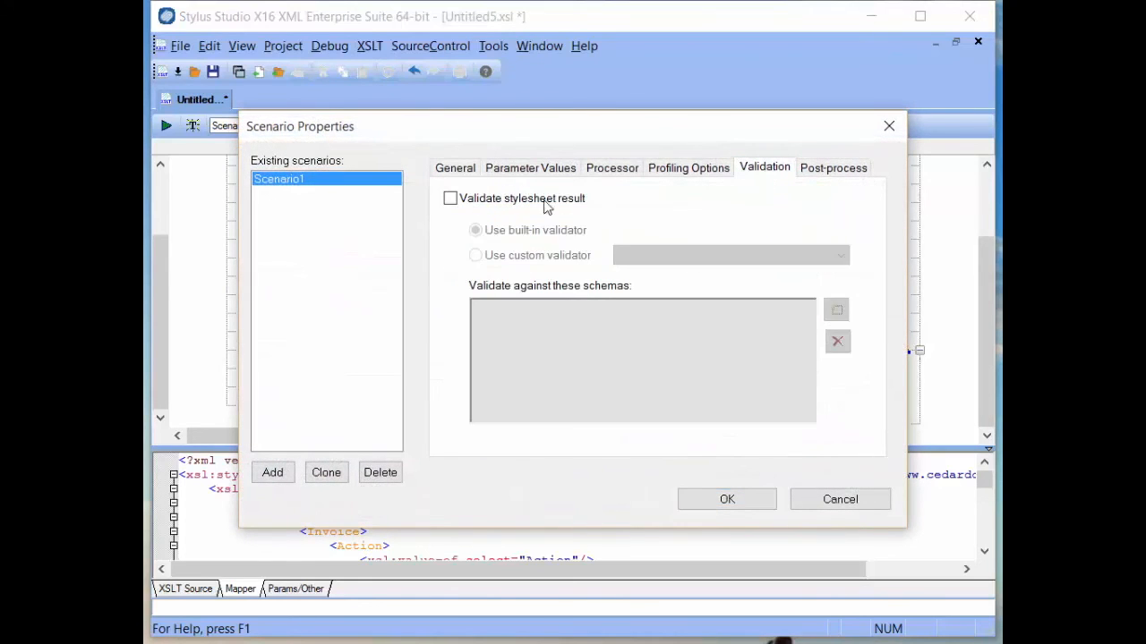
{"action": "left_click", "coordinate": [451, 197]}
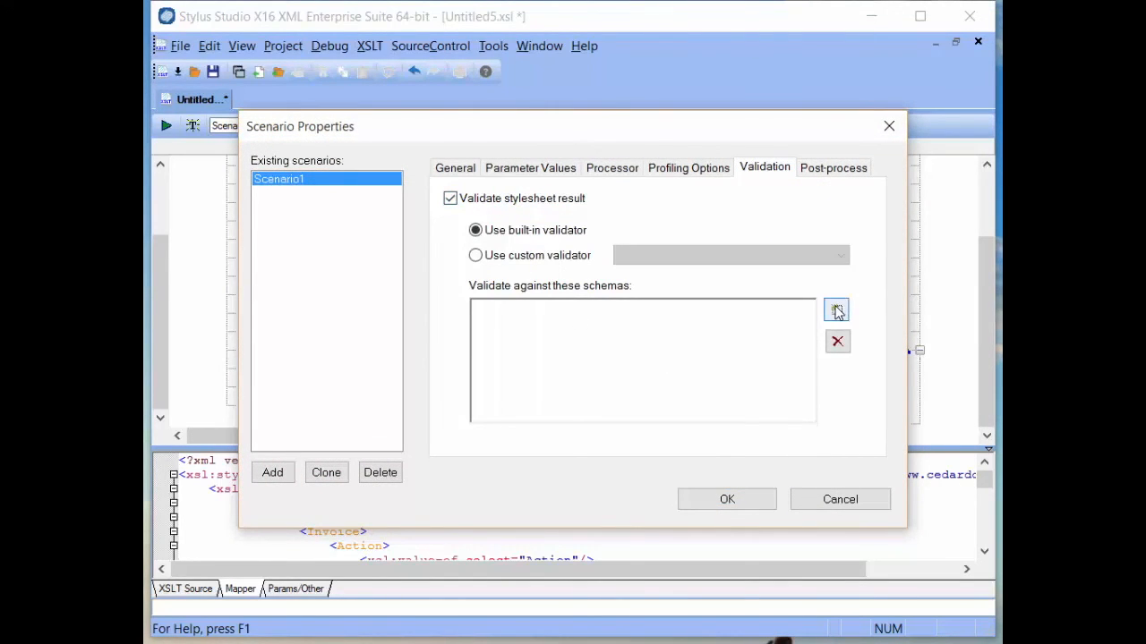
{"action": "left_click", "coordinate": [836, 310]}
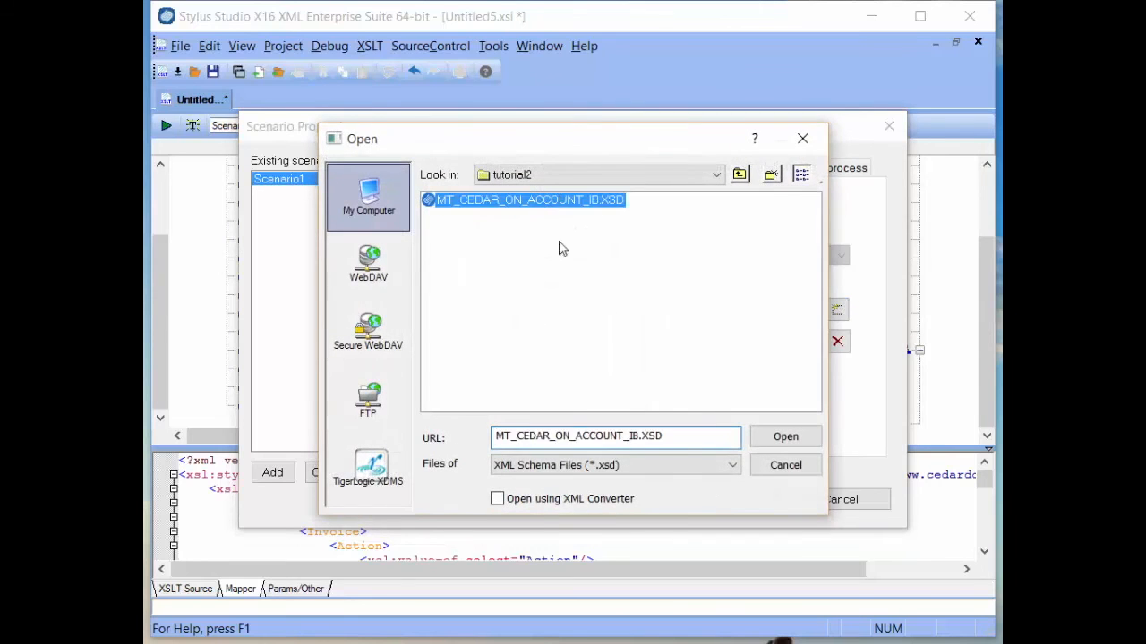
{"action": "left_click", "coordinate": [784, 437]}
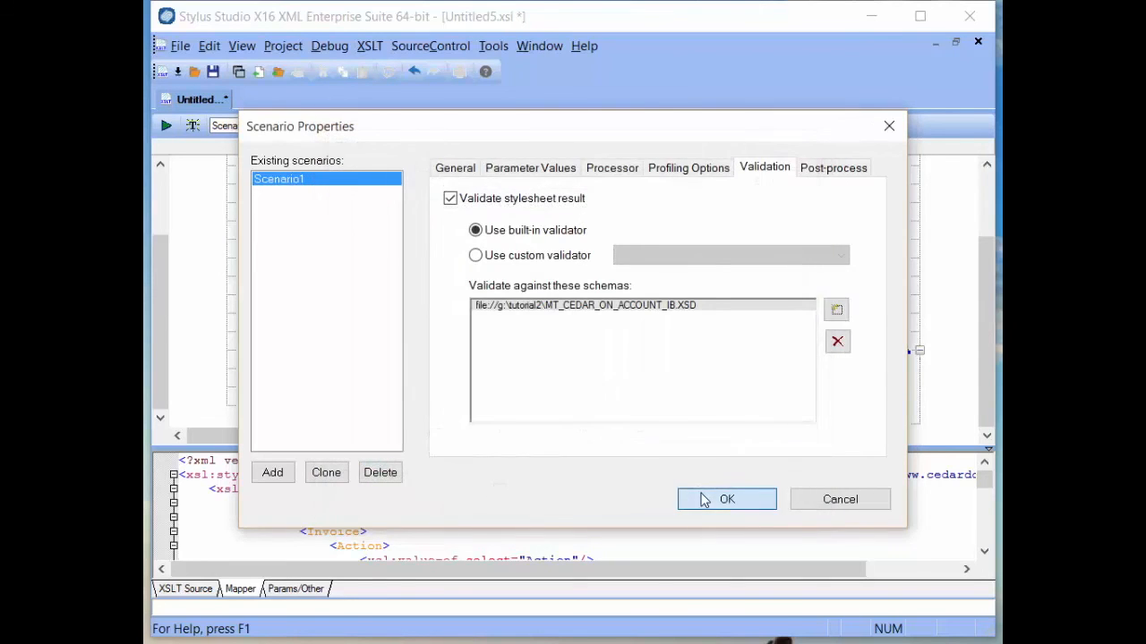
{"action": "left_click", "coordinate": [727, 500]}
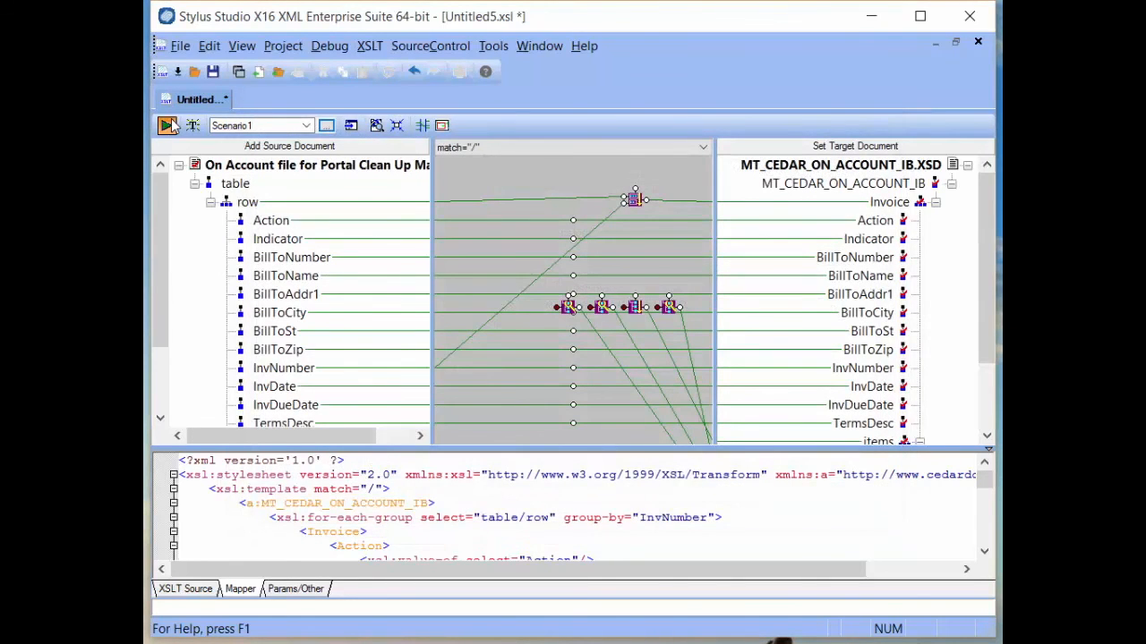